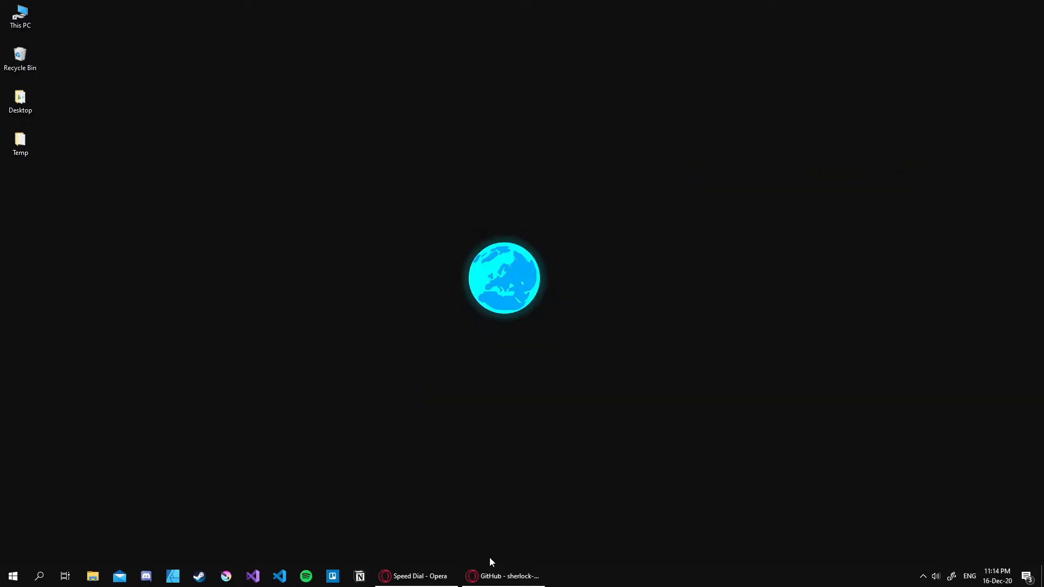
- Select and copy the git clone command from the Sherlock repository's Installation section
{"action": "left_click", "coordinate": [503, 577]}
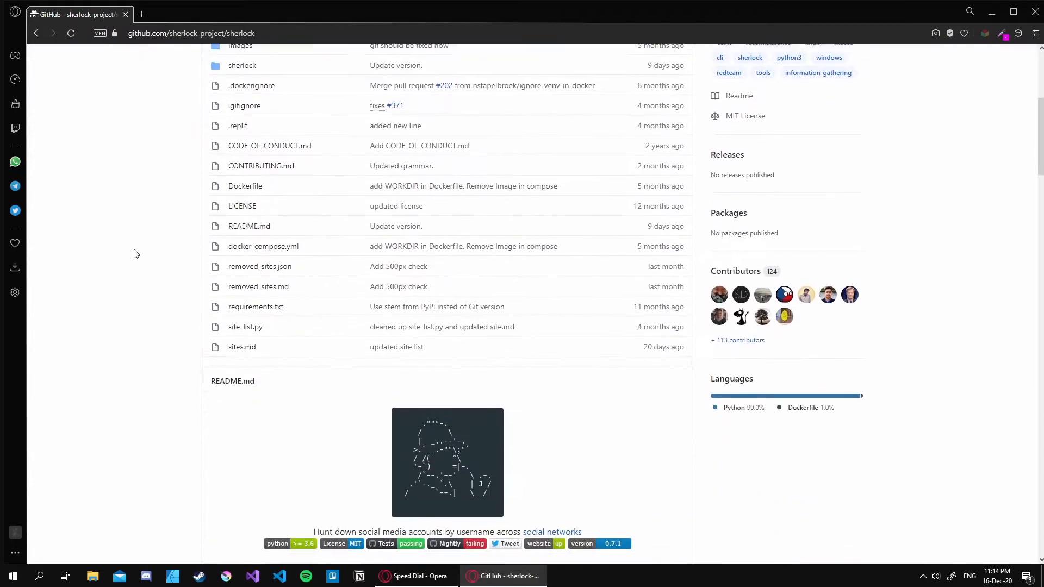
{"action": "scroll", "scroll_direction": "down", "scroll_amount": 3}
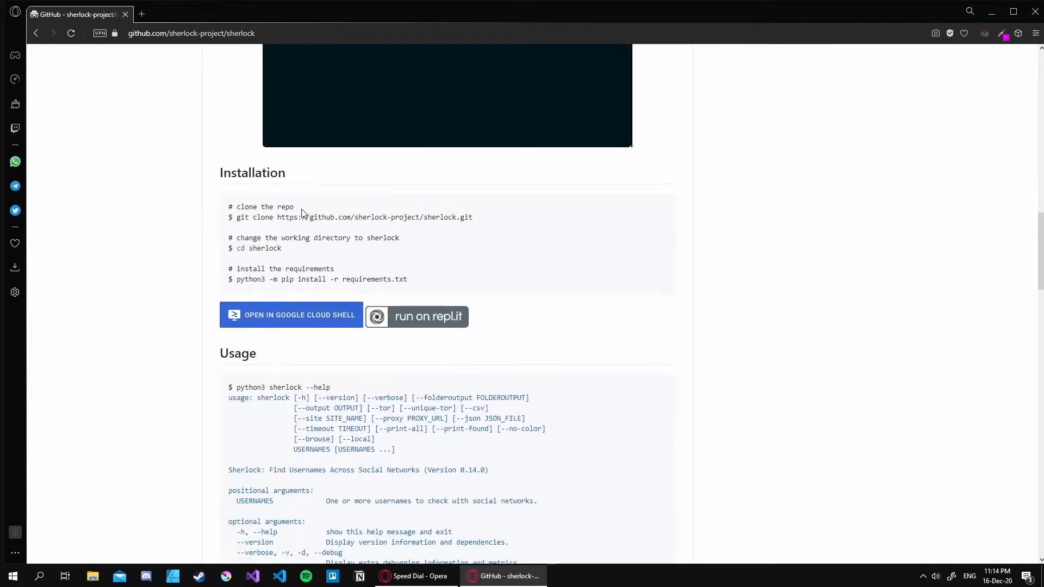
{"action": "triple_click", "coordinate": [352, 218]}
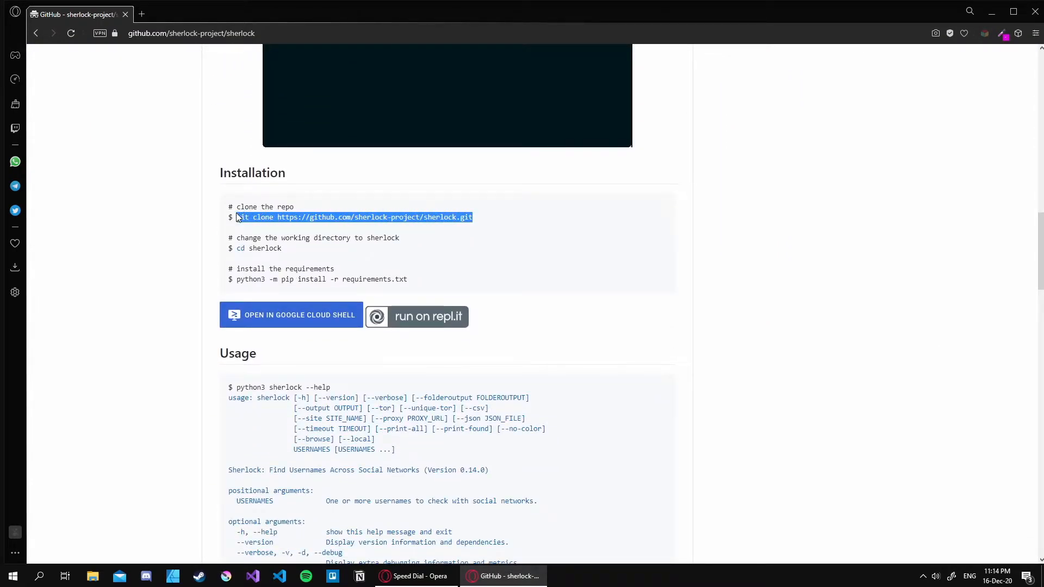
{"action": "left_click", "coordinate": [992, 12]}
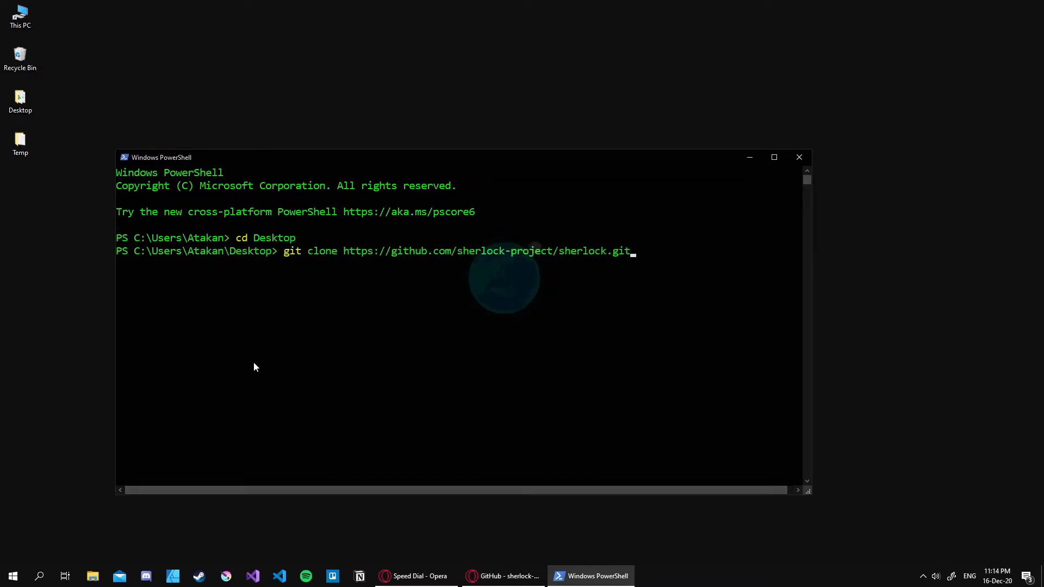
- Run the pasted git clone command so the sherlock folder is created on the Desktop
{"action": "key", "text": "Return"}
{"action": "type", "text": "c"}
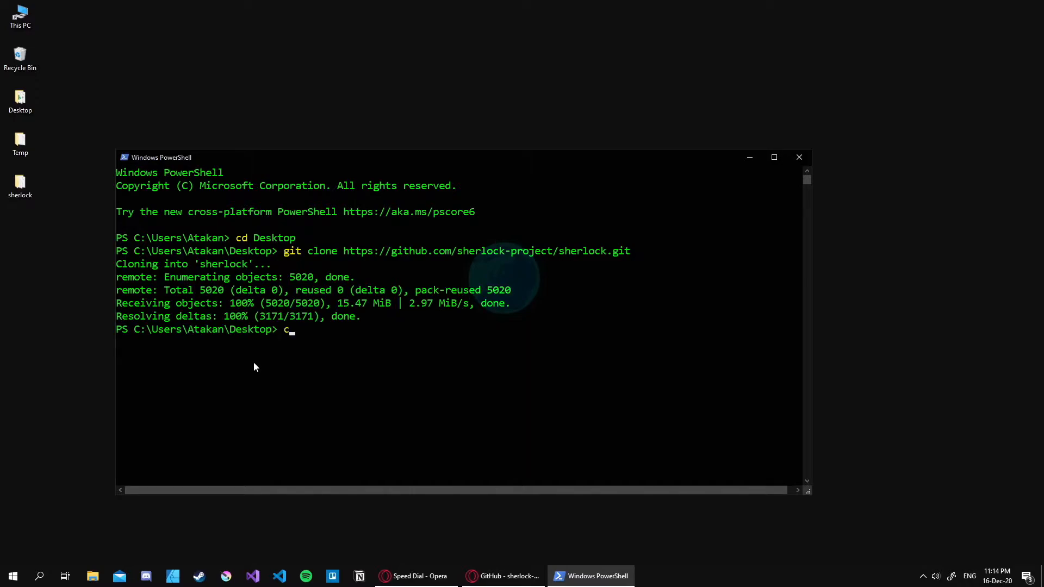
- Enter the sherlock folder, list its files and print requirements.txt with cat
{"action": "key", "text": "Return"}
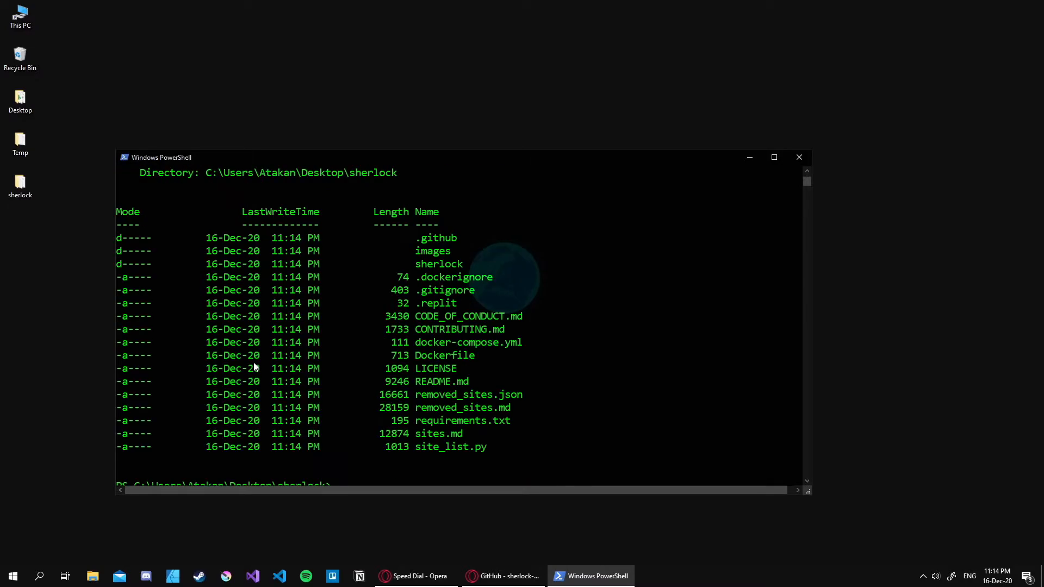
{"action": "scroll", "scroll_direction": "down", "scroll_amount": 3}
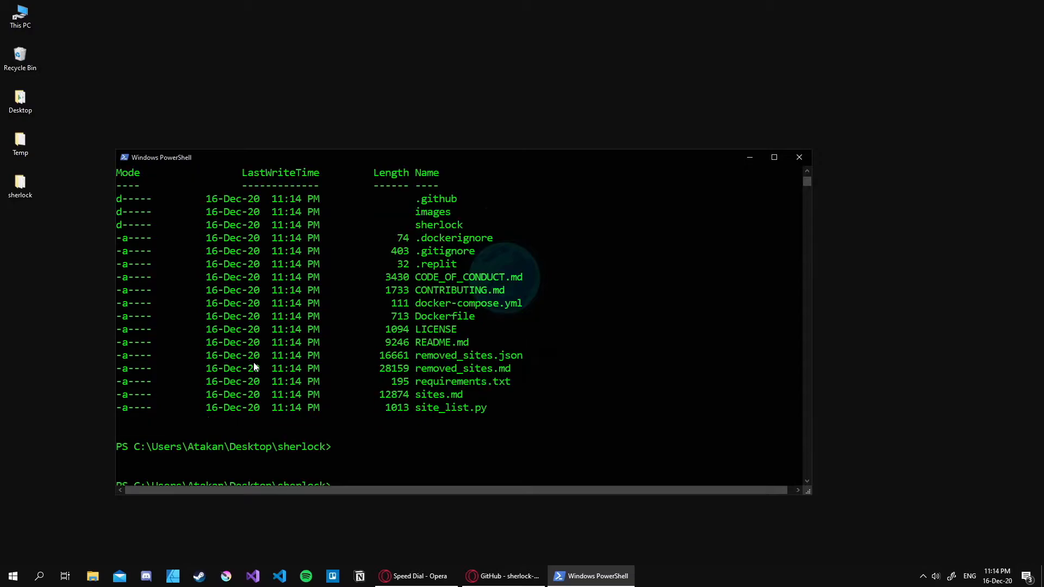
{"action": "type", "text": "c"}
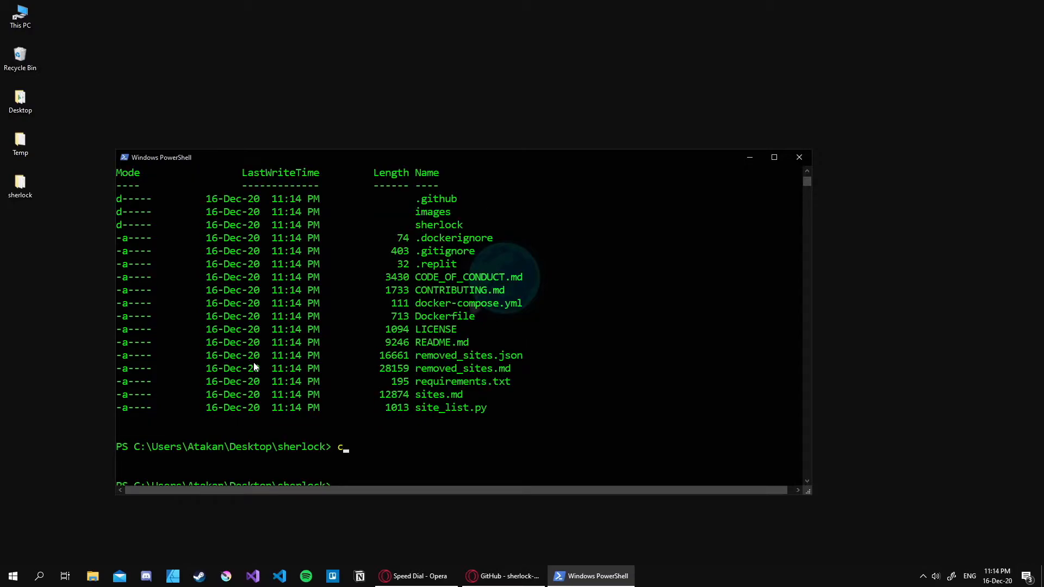
{"action": "type", "text": "at requiremen"}
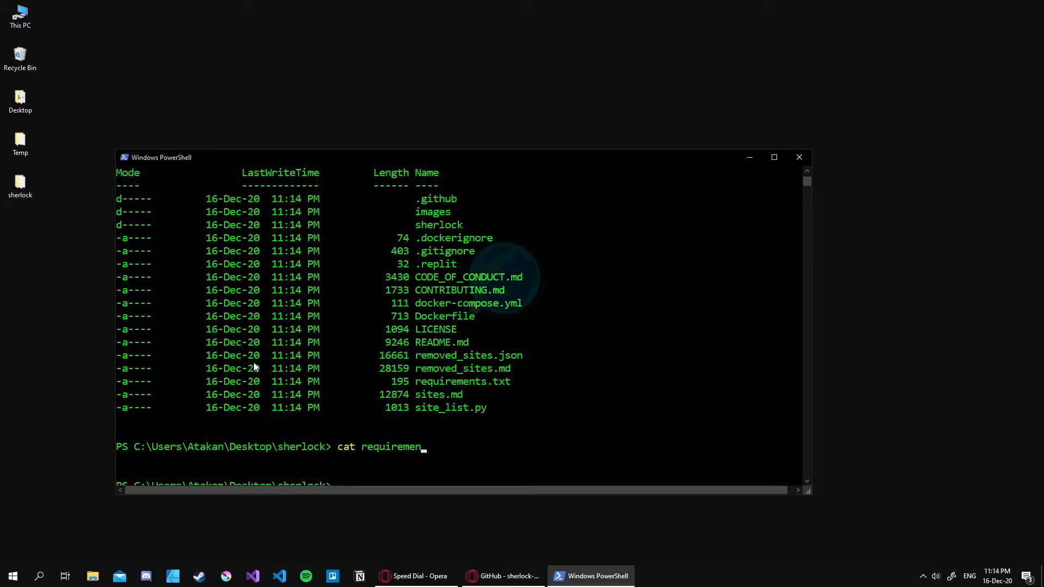
{"action": "type", "text": "ts.t"}
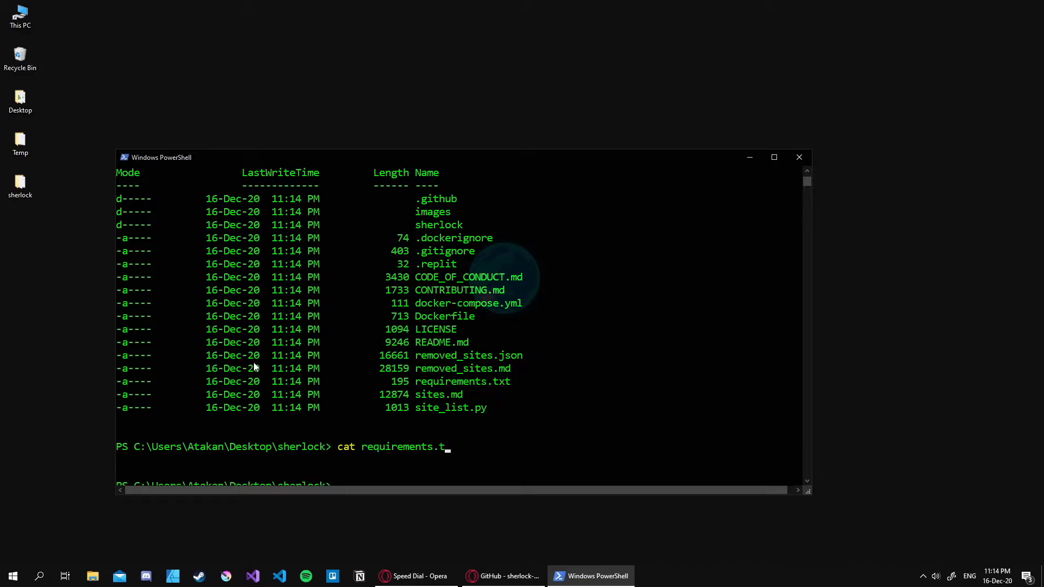
{"action": "key", "text": "Return"}
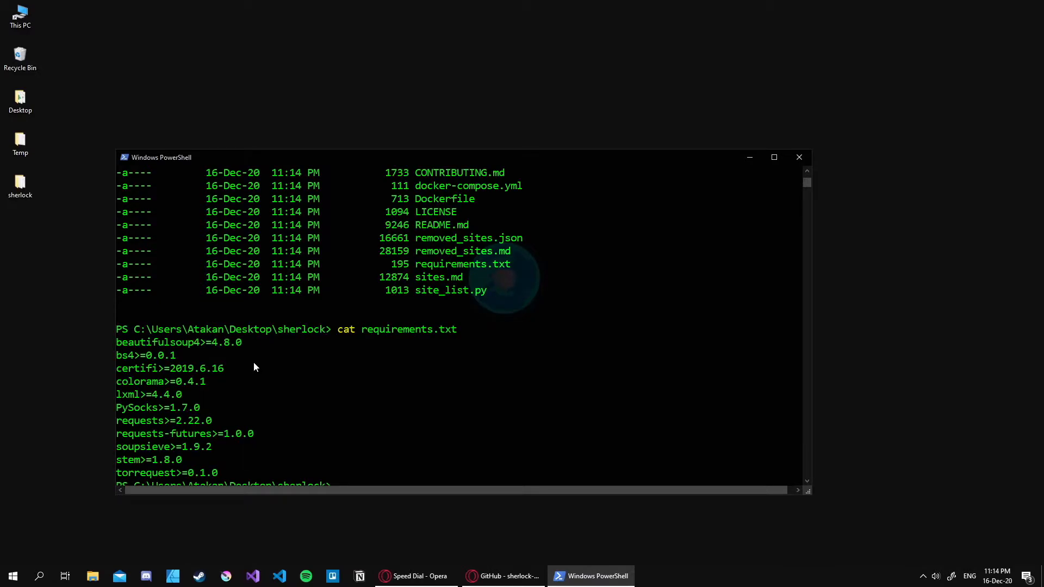
{"action": "mouse_move", "coordinate": [290, 429]}
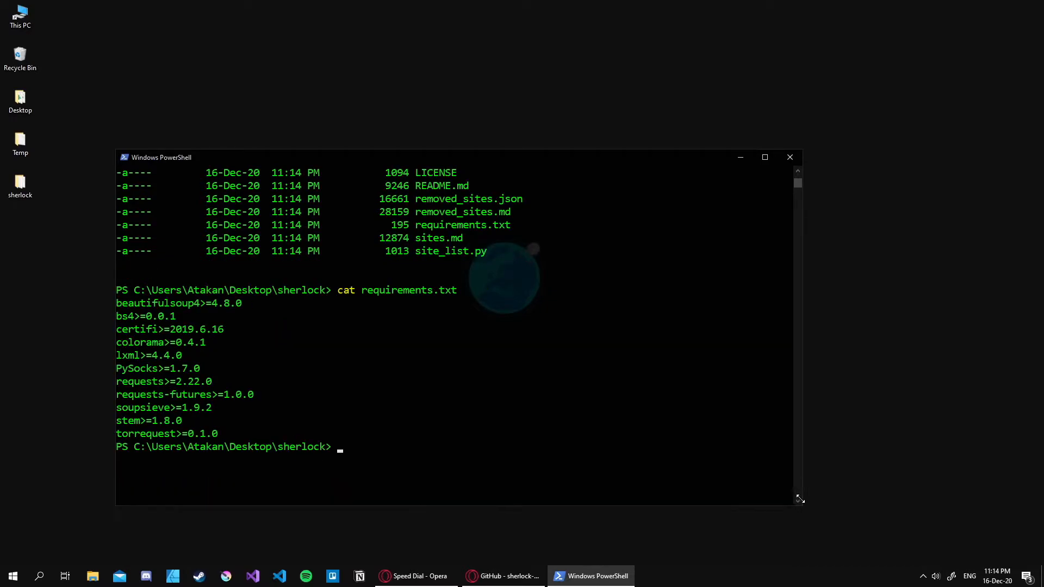
- Run python -m pip install -r requirements.txt to install Sherlock's dependencies
{"action": "type", "text": "python -m p"}
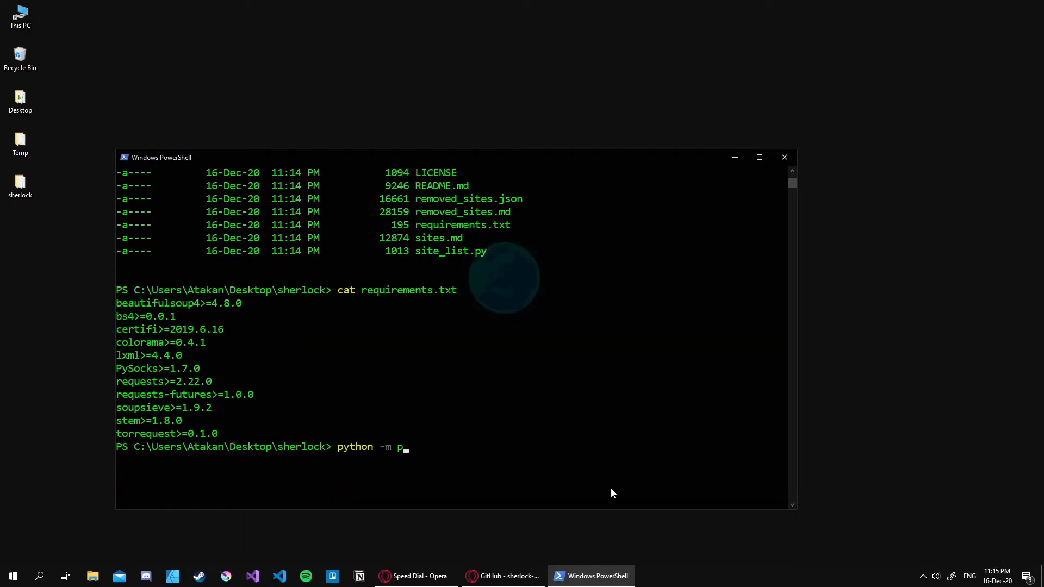
{"action": "type", "text": "ip install"}
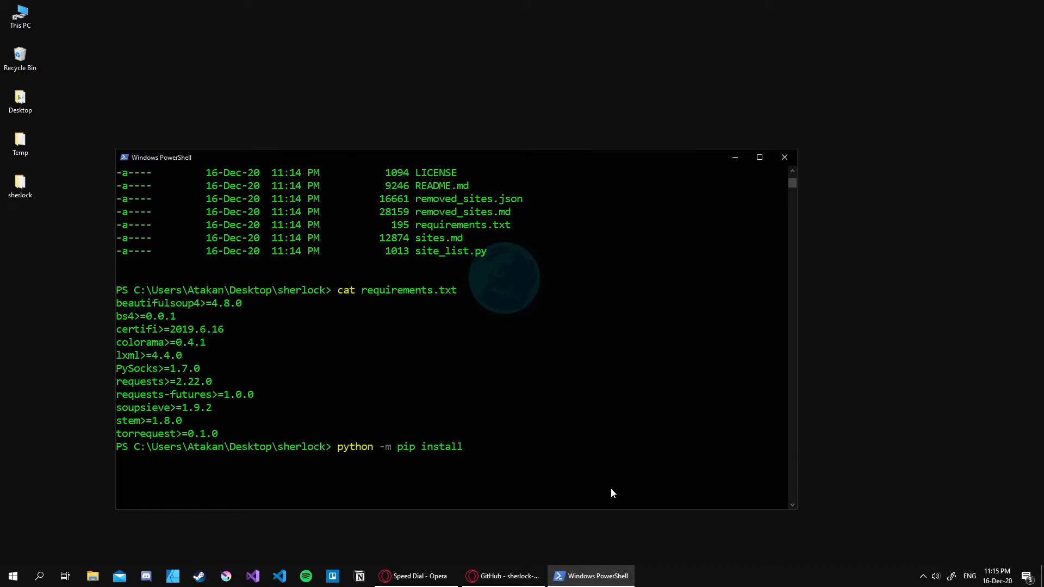
{"action": "type", "text": "-r requirements."}
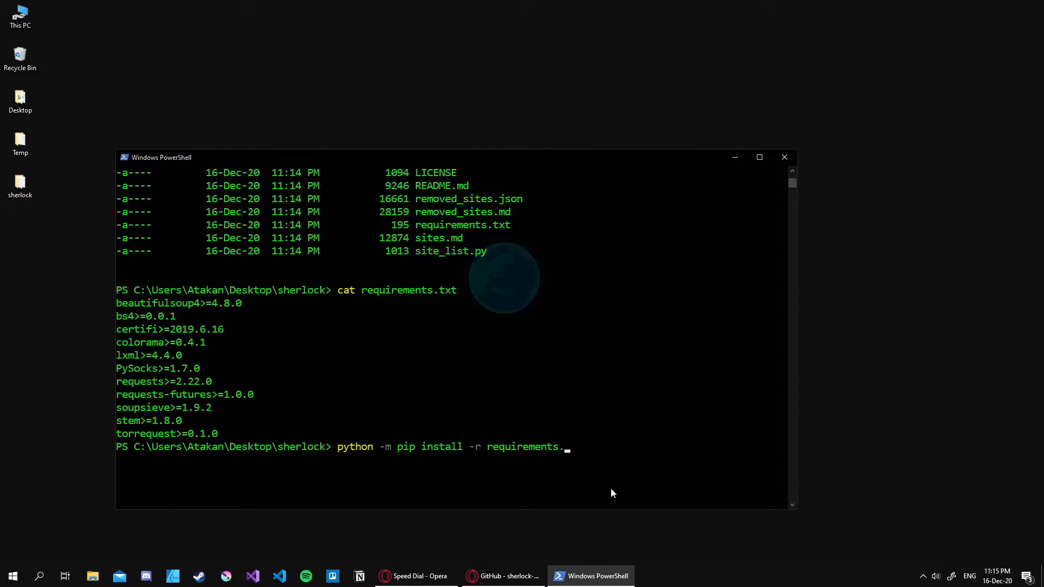
{"action": "key", "text": "Return"}
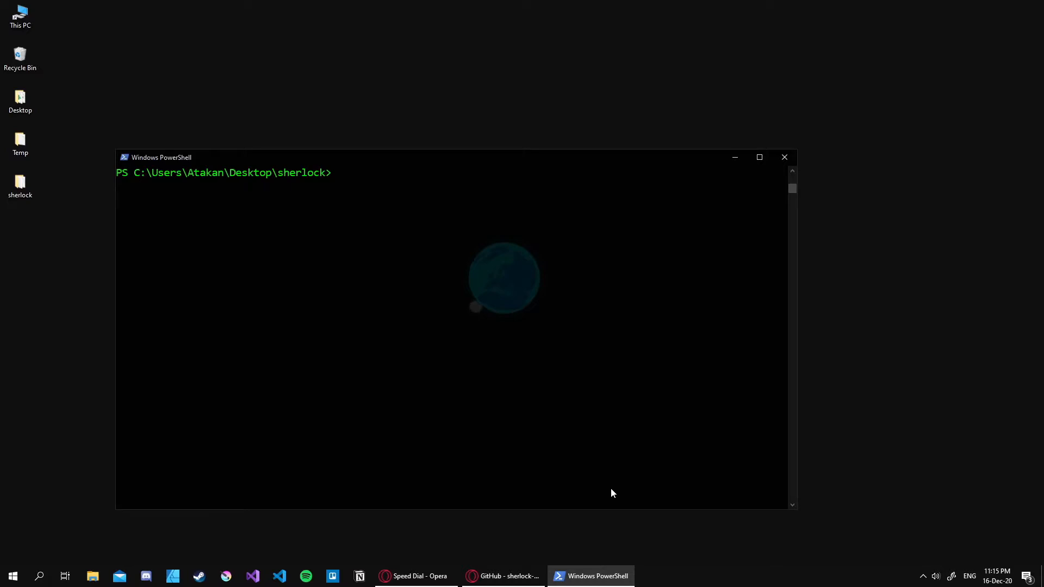
- Type the command python sherlock mrrandomgen at the prompt without running it
{"action": "type", "text": "python"}
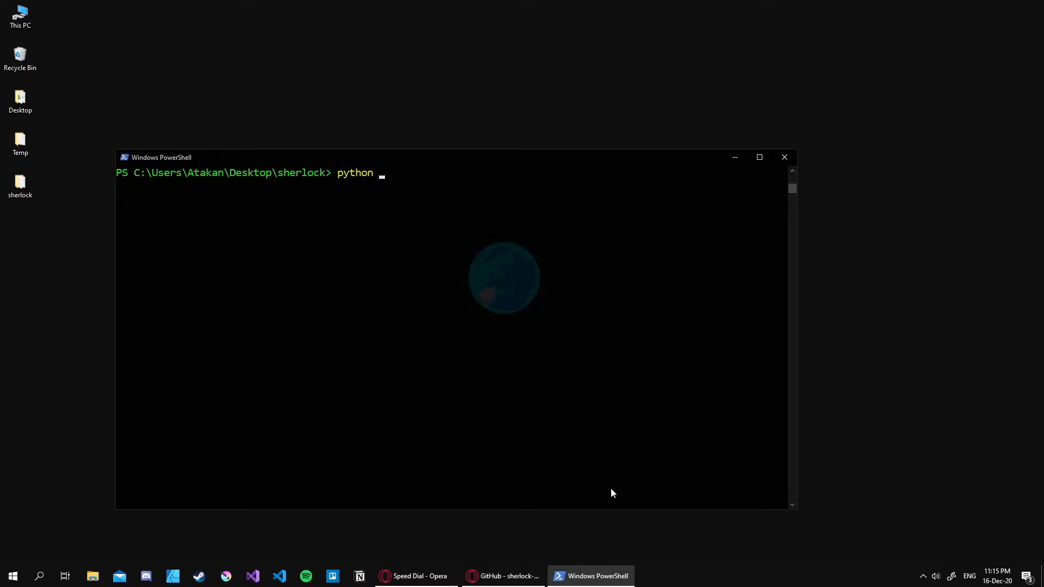
{"action": "type", "text": "sherlock"}
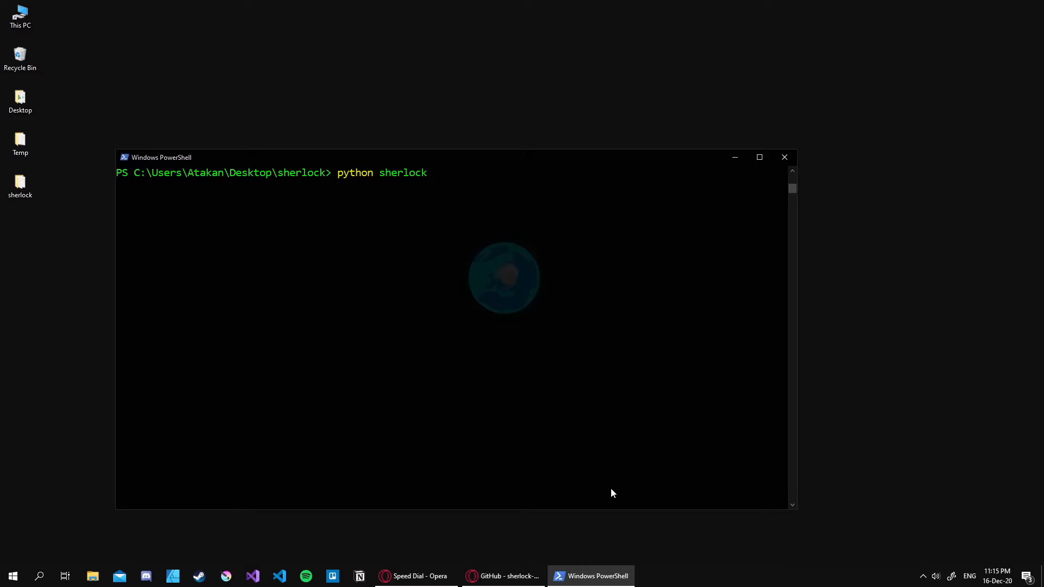
{"action": "type", "text": "mrrandomgen"}
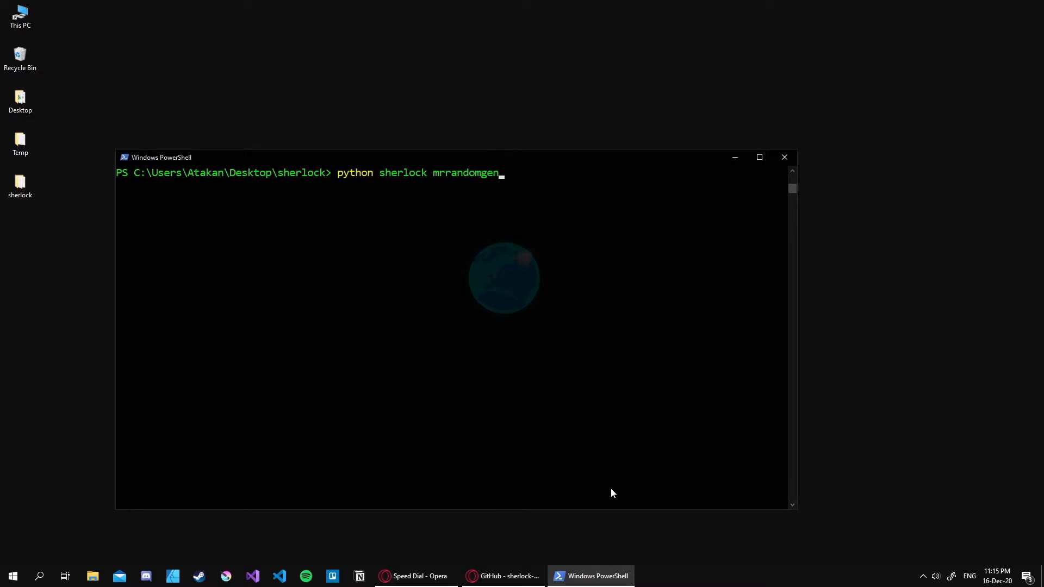